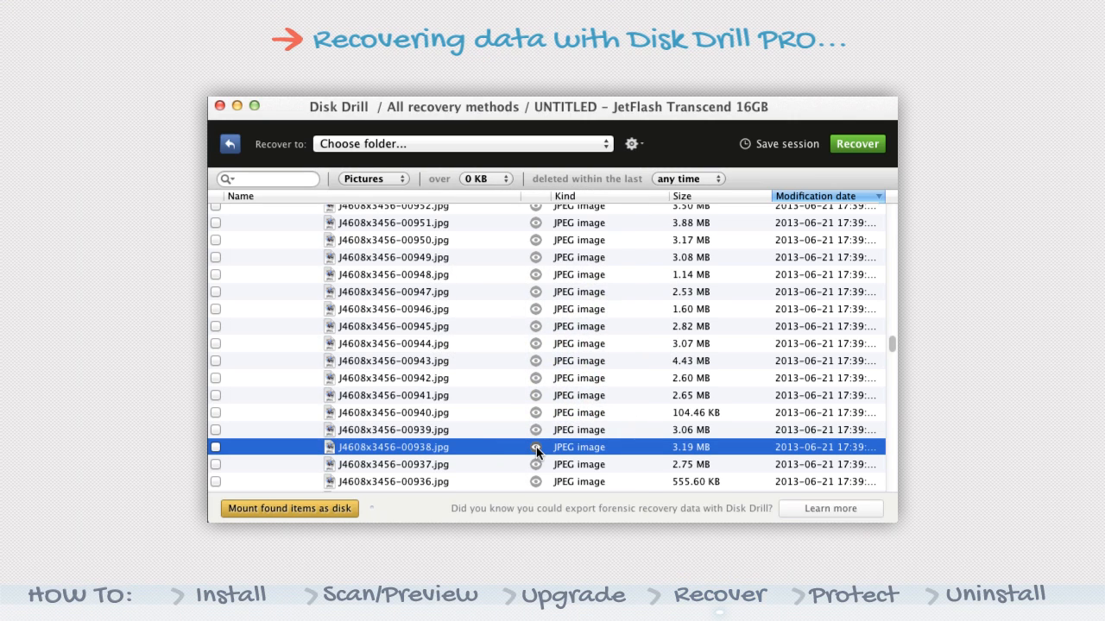
# Step: Open Reconstructed files > Pictures > jpg and preview file000001.jpg and file000002.jpg
pyautogui.click(538, 447)
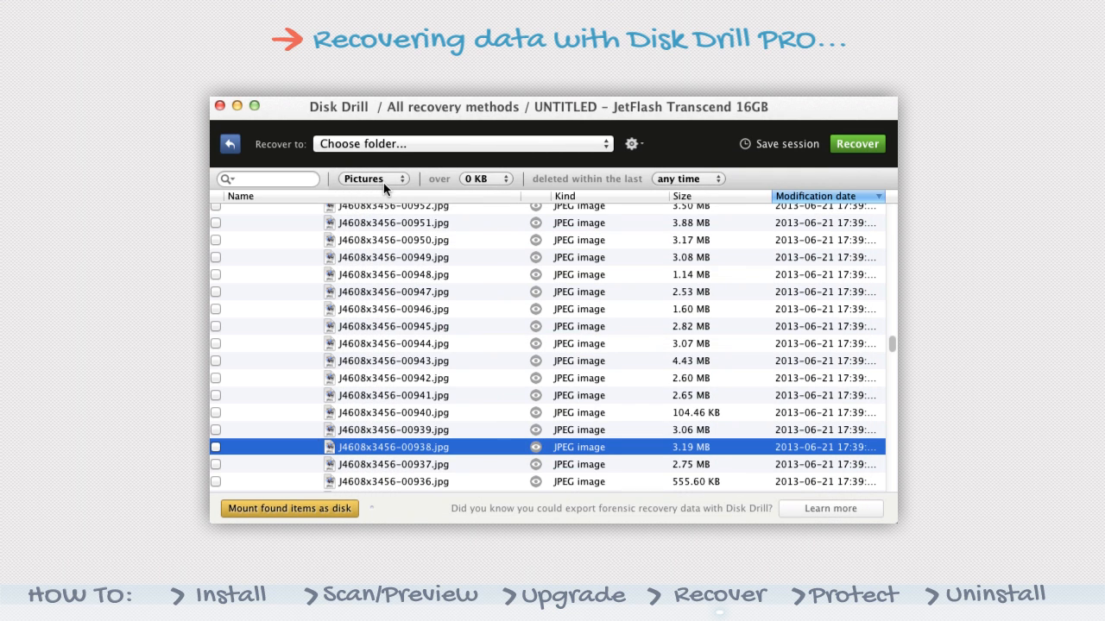
pyautogui.moveTo(247, 119)
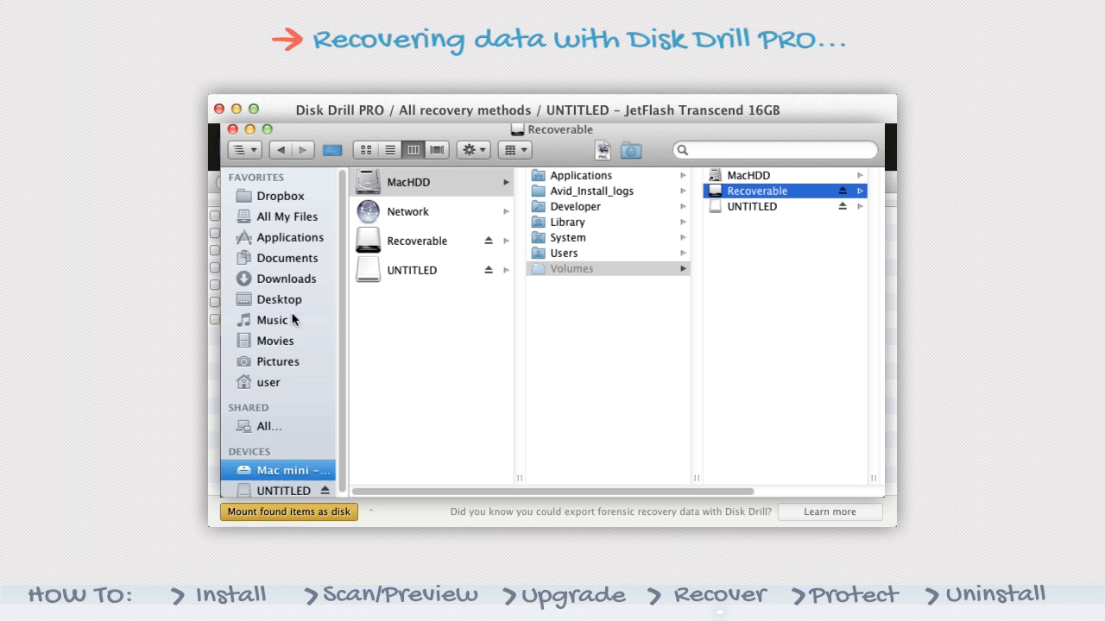
pyautogui.moveTo(424, 218)
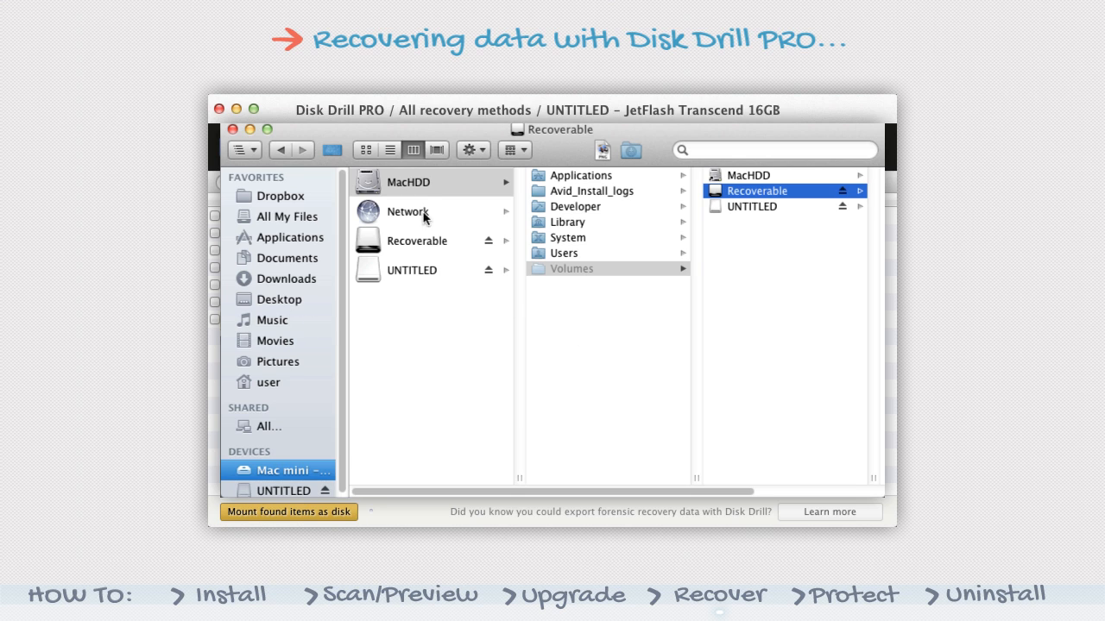
pyautogui.moveTo(822, 201)
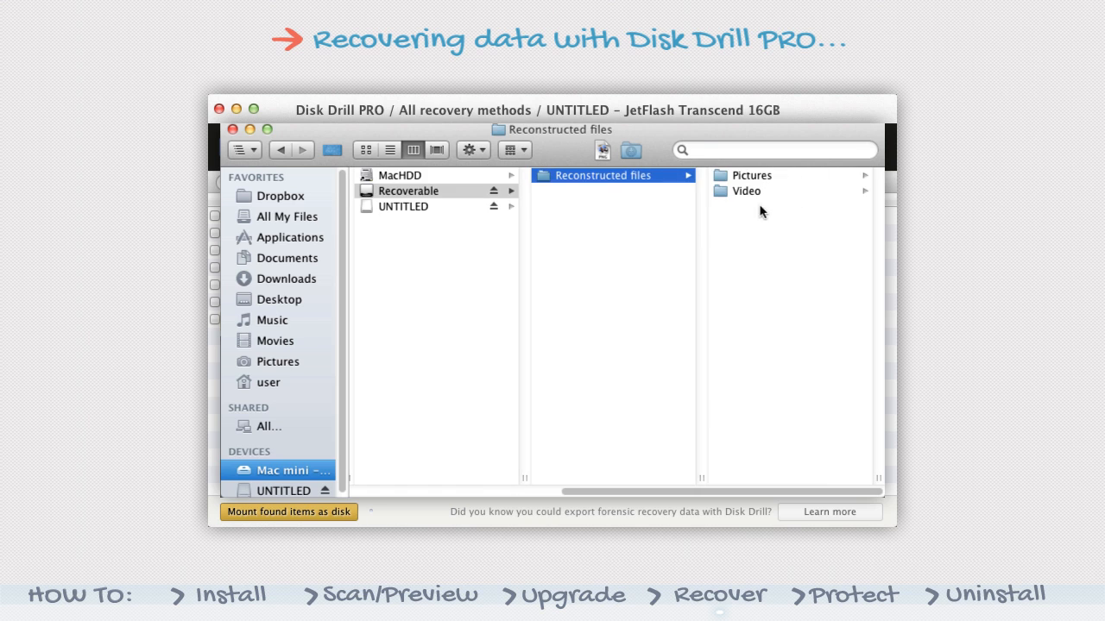
pyautogui.click(751, 174)
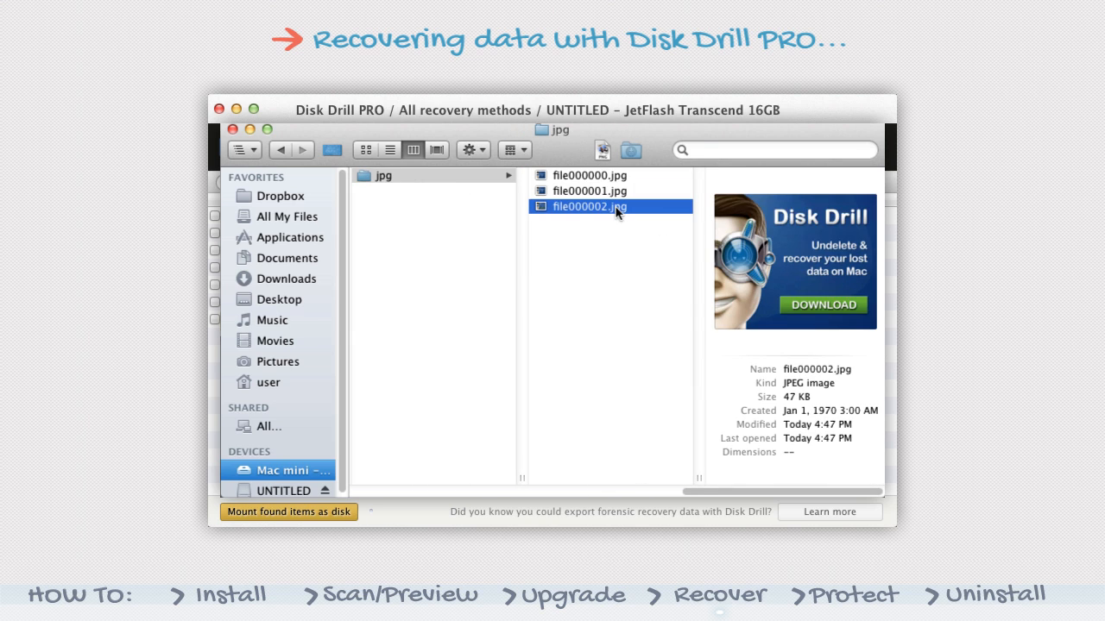
pyautogui.click(590, 191)
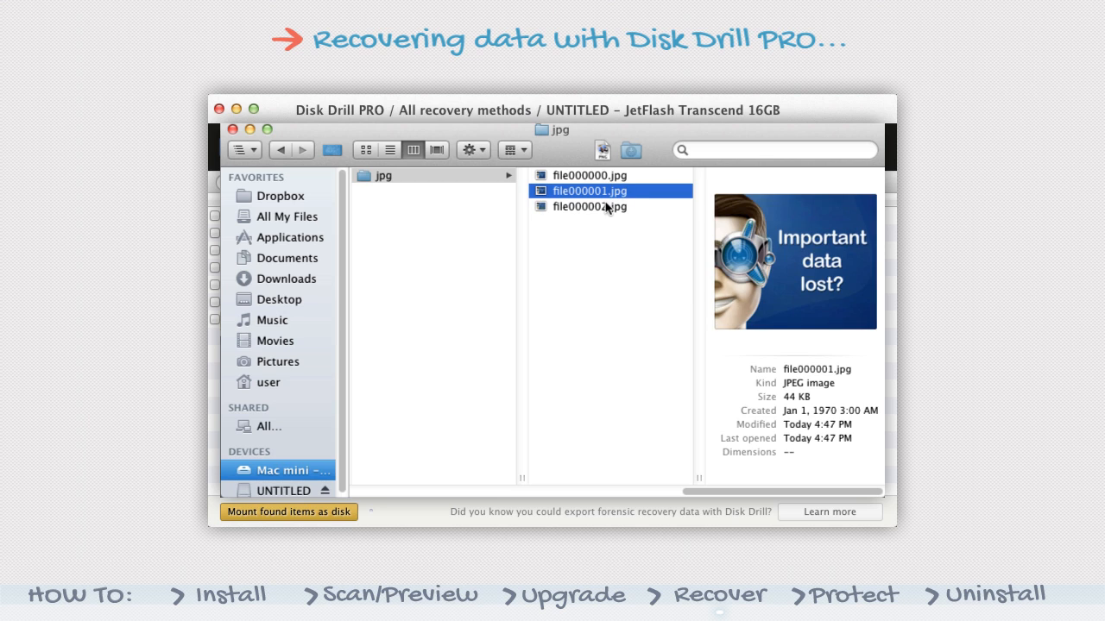
pyautogui.click(589, 206)
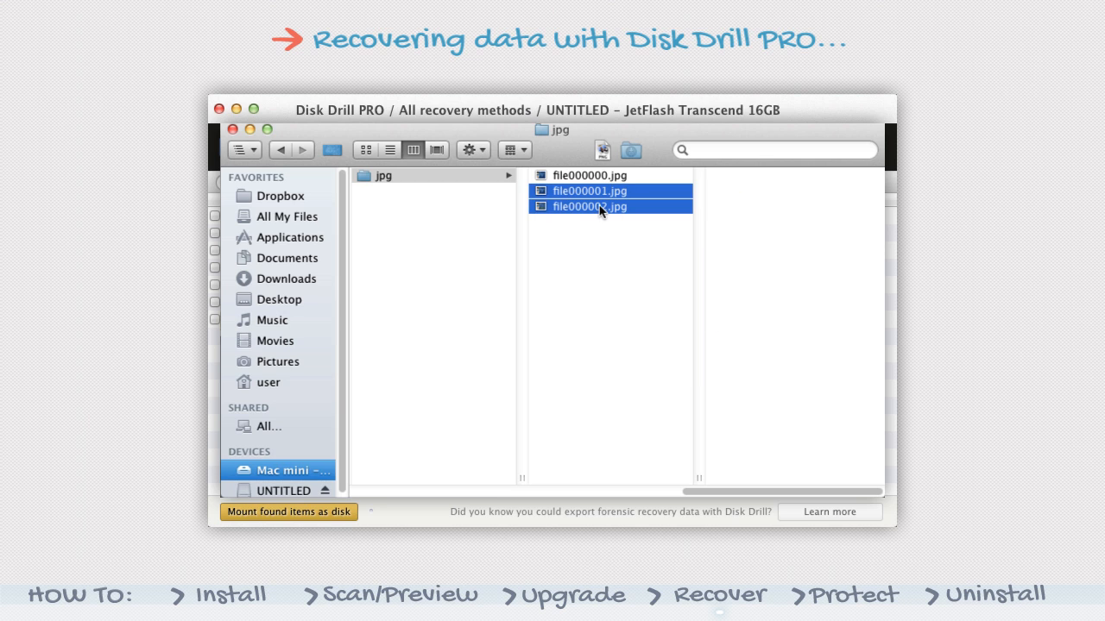
pyautogui.moveTo(599, 198); pyautogui.dragTo(274, 340)
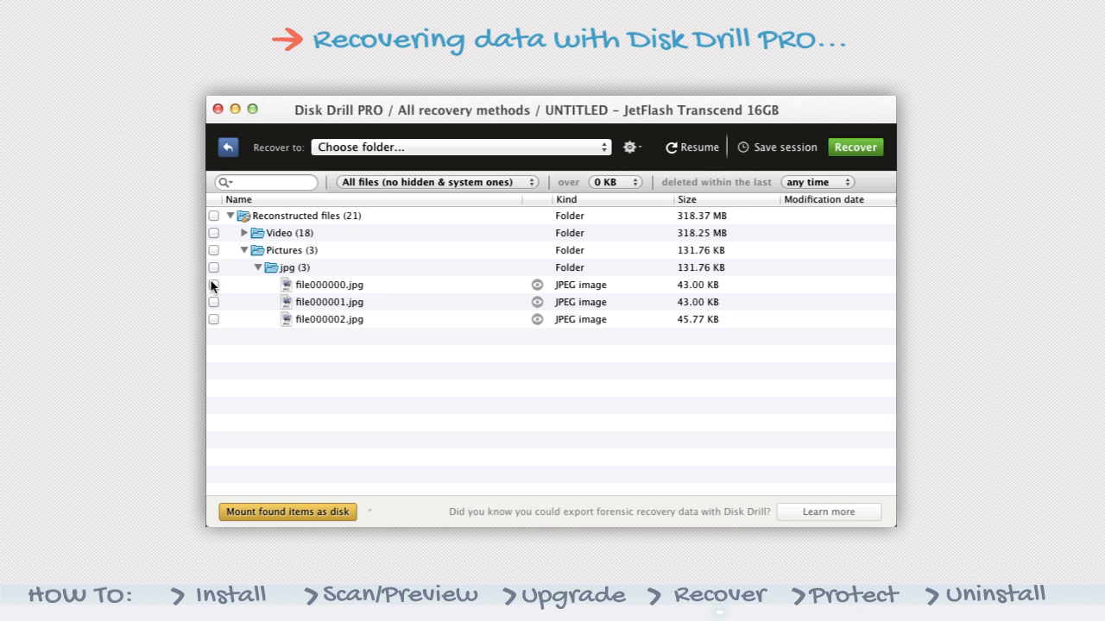
pyautogui.moveTo(217, 322)
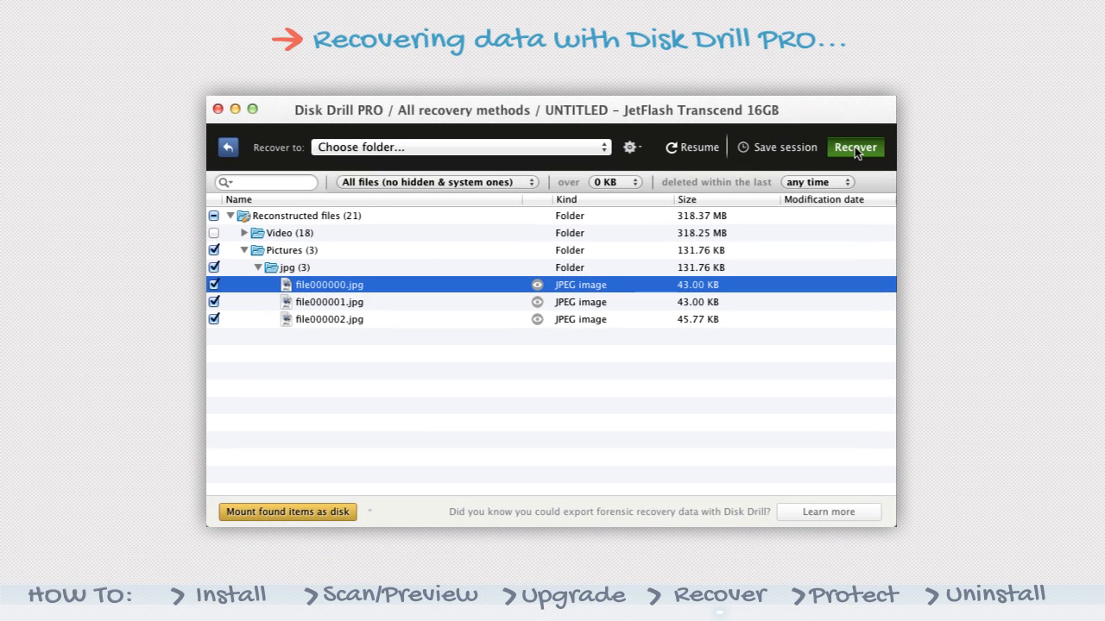
# Step: Recover the three checked JPEGs with Movies chosen as the destination folder
pyautogui.click(855, 147)
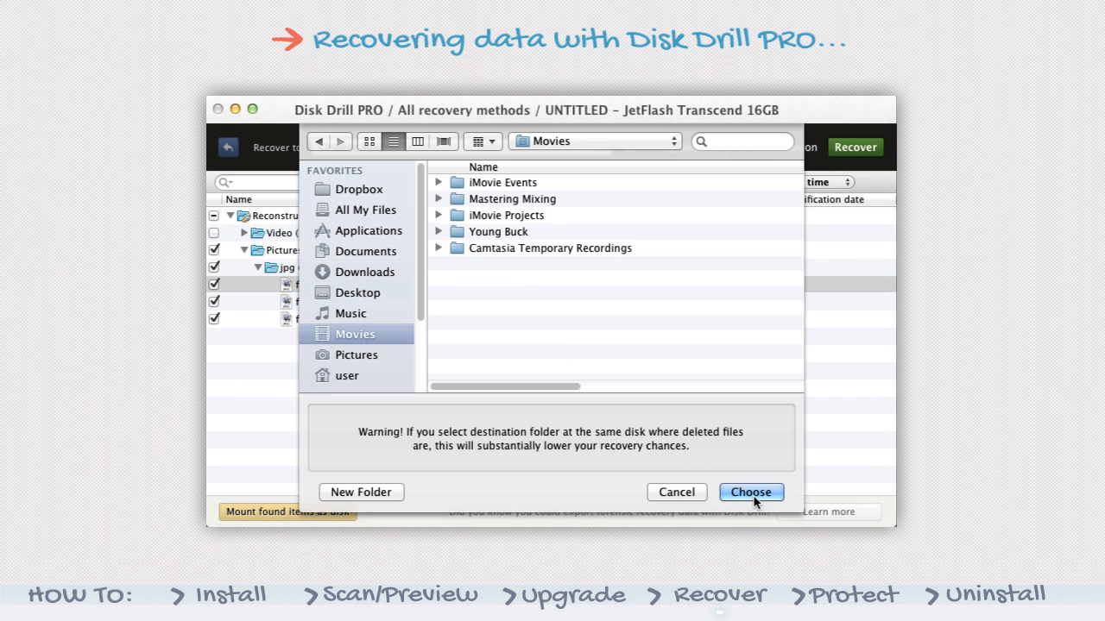
pyautogui.click(750, 492)
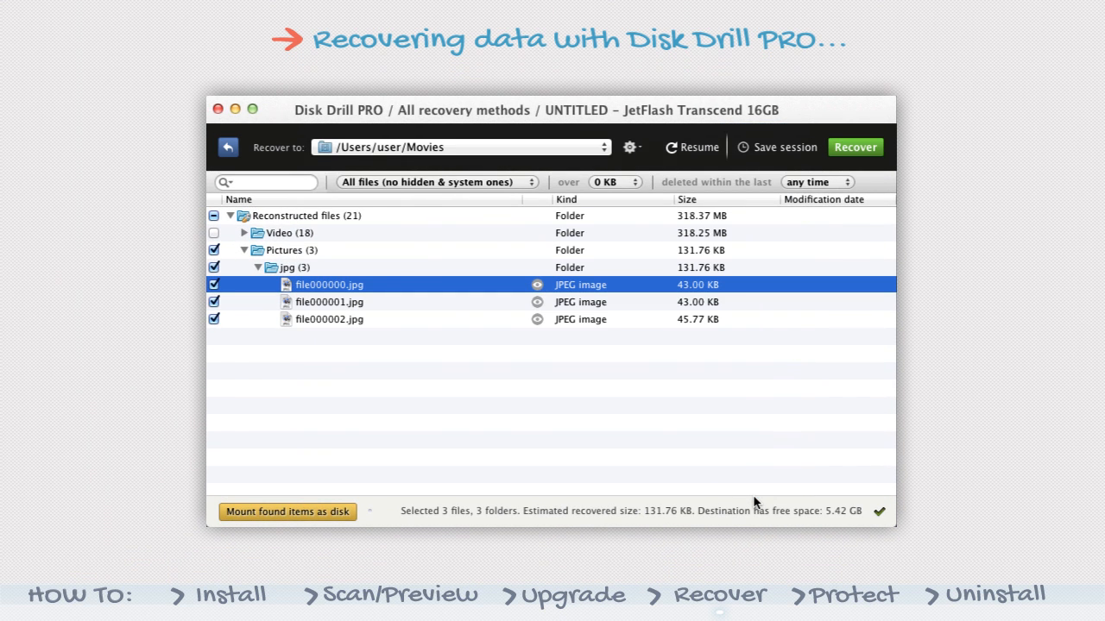
pyautogui.click(854, 147)
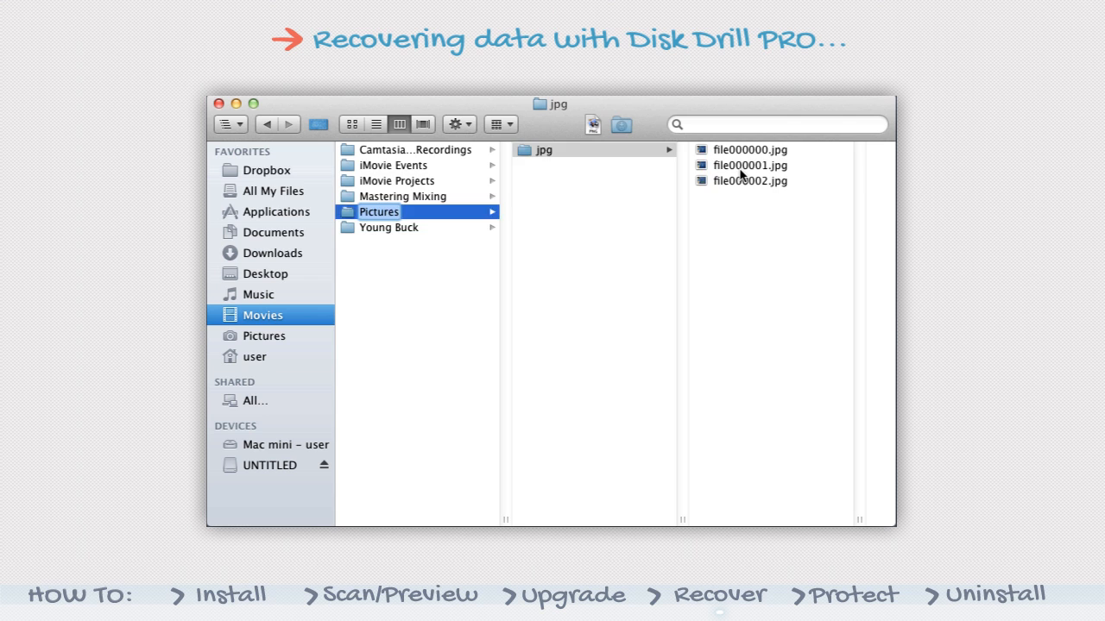
# Step: Preview the recovered file000002.jpg in Movies > Pictures > jpg
pyautogui.click(750, 181)
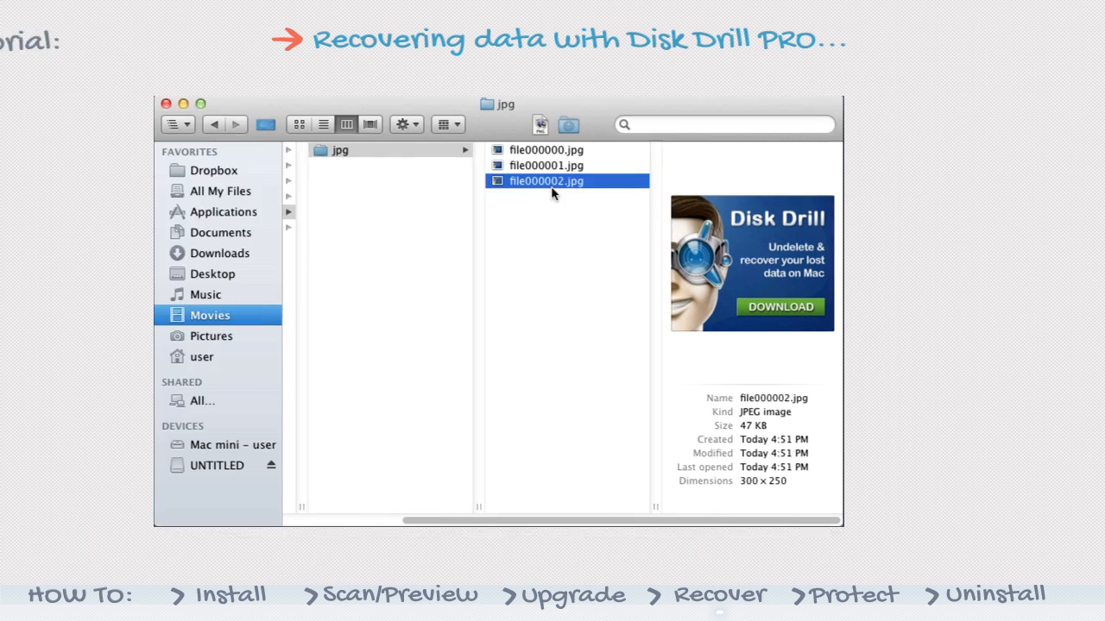